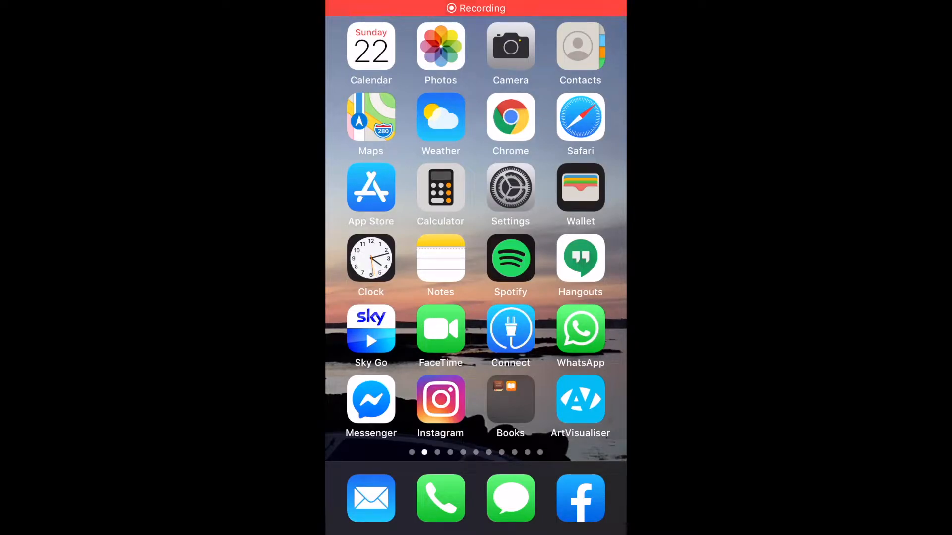
Search the App Store for 'Zoom' to reach the ZOOM Cloud Meetings result
{"action": "left_click", "coordinate": [370, 188]}
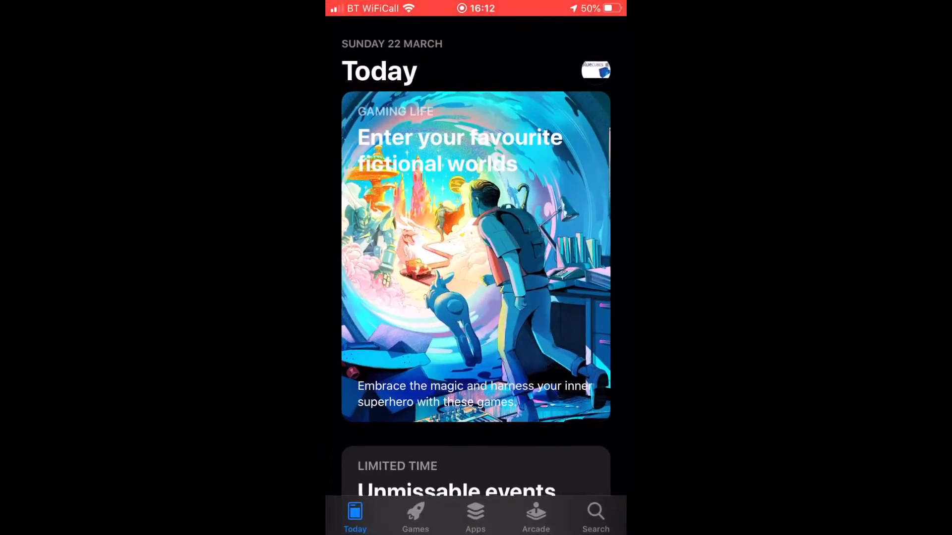
{"action": "left_click", "coordinate": [595, 519]}
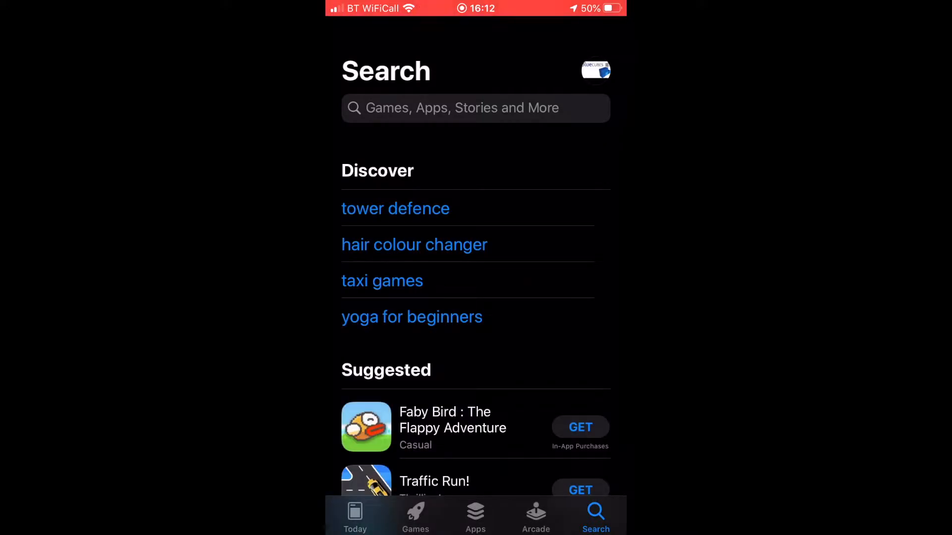
{"action": "type", "text": "Z"}
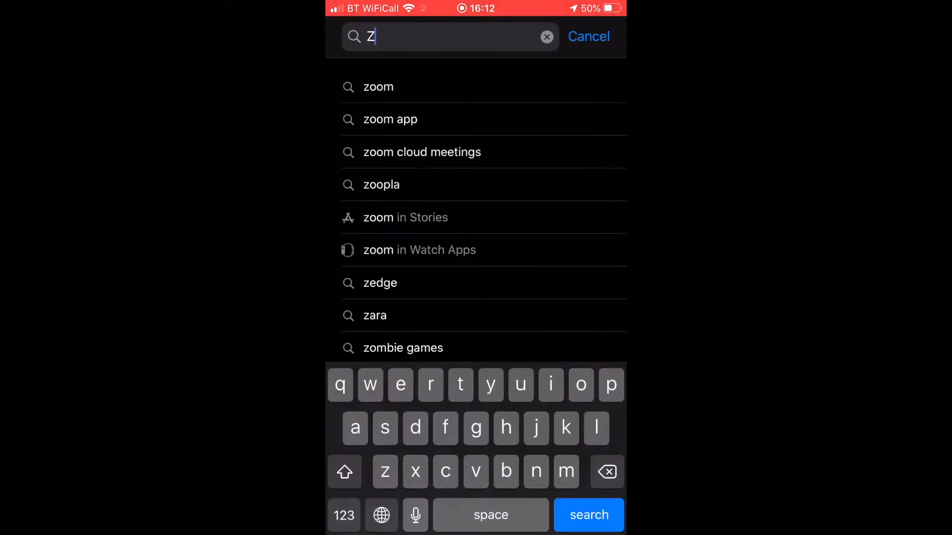
{"action": "type", "text": "oom"}
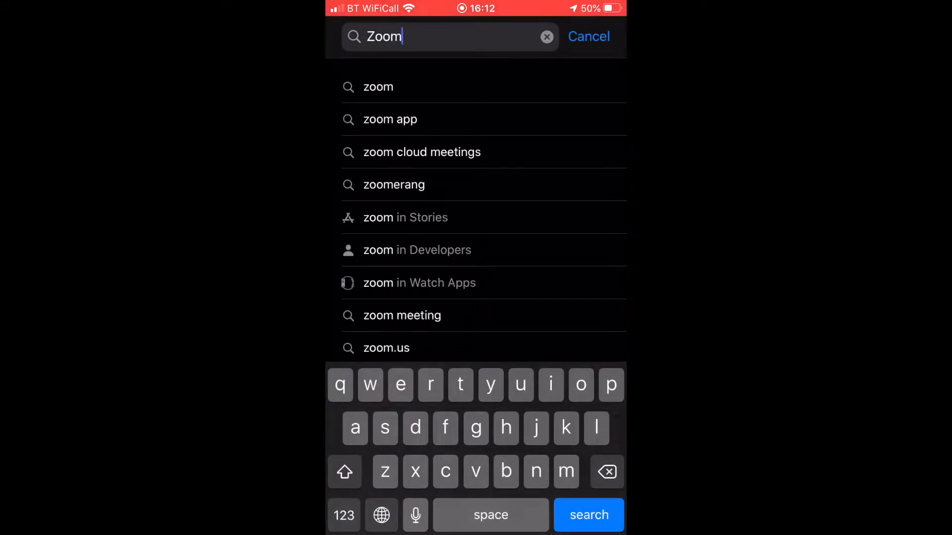
{"action": "left_click", "coordinate": [587, 515]}
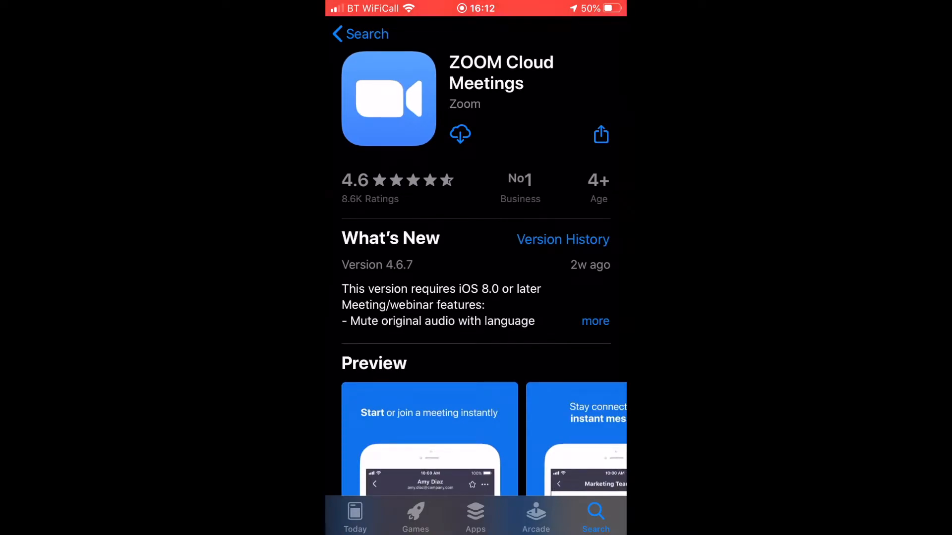
Install ZOOM Cloud Meetings and launch it to the Start a Meeting welcome screen
{"action": "scroll", "scroll_direction": "down", "scroll_amount": 3}
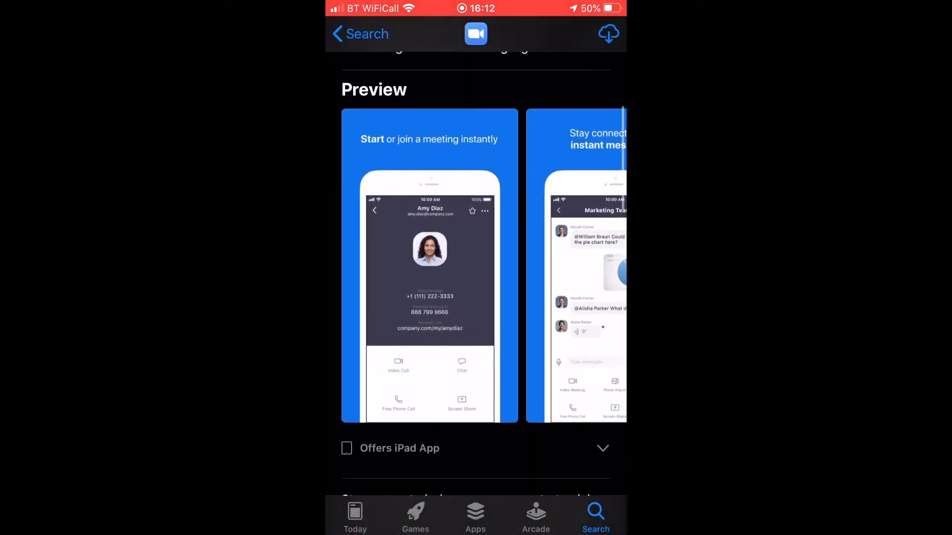
{"action": "scroll", "scroll_direction": "down", "scroll_amount": 3}
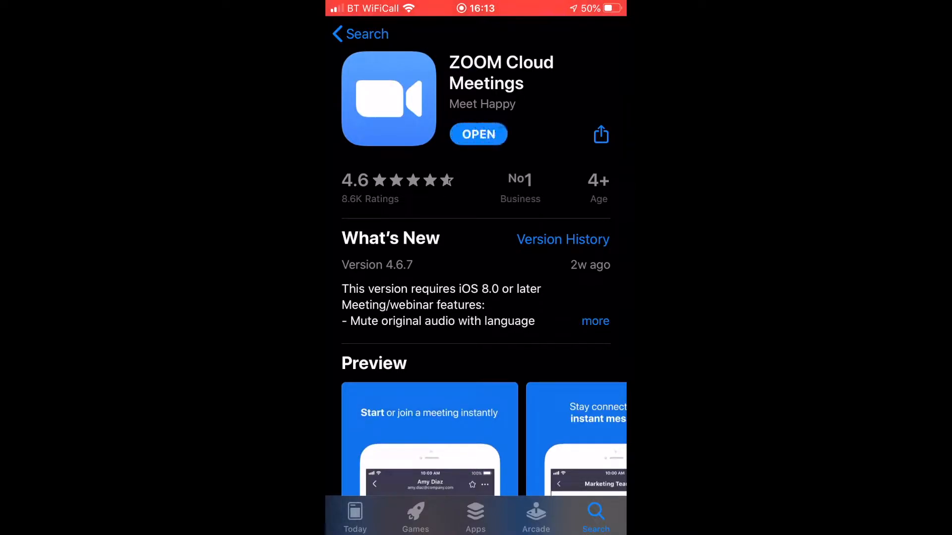
{"action": "left_click", "coordinate": [478, 133]}
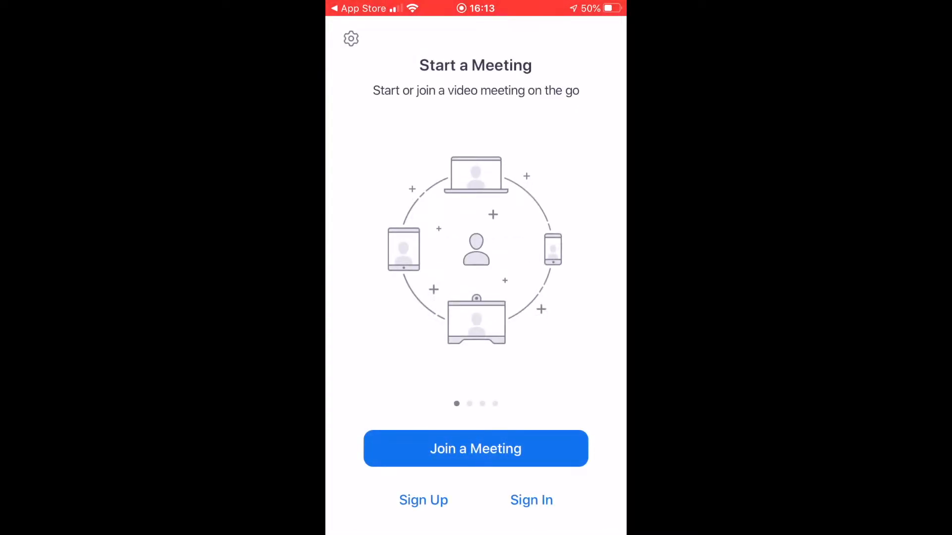
Fill the Sign Up form with the email address and the first and last name
{"action": "left_click", "coordinate": [424, 500]}
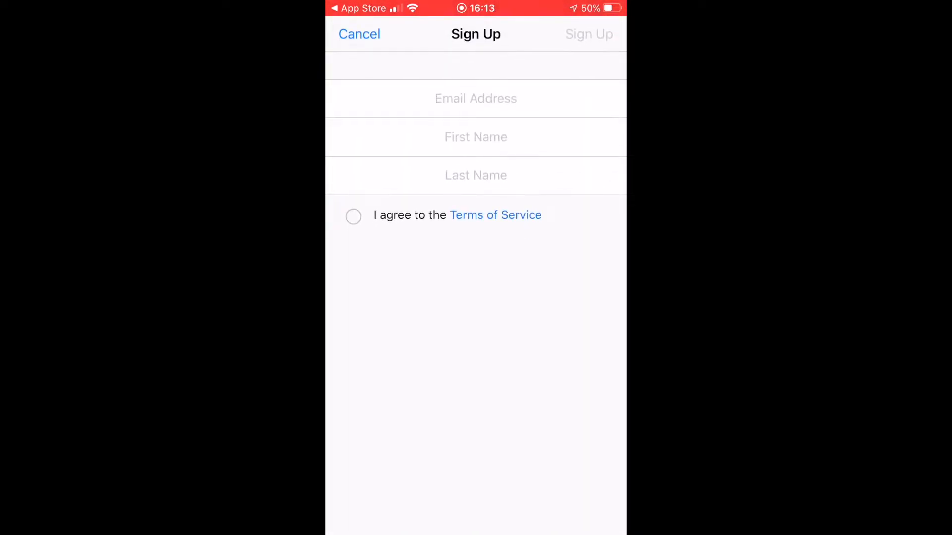
{"action": "left_click", "coordinate": [475, 98]}
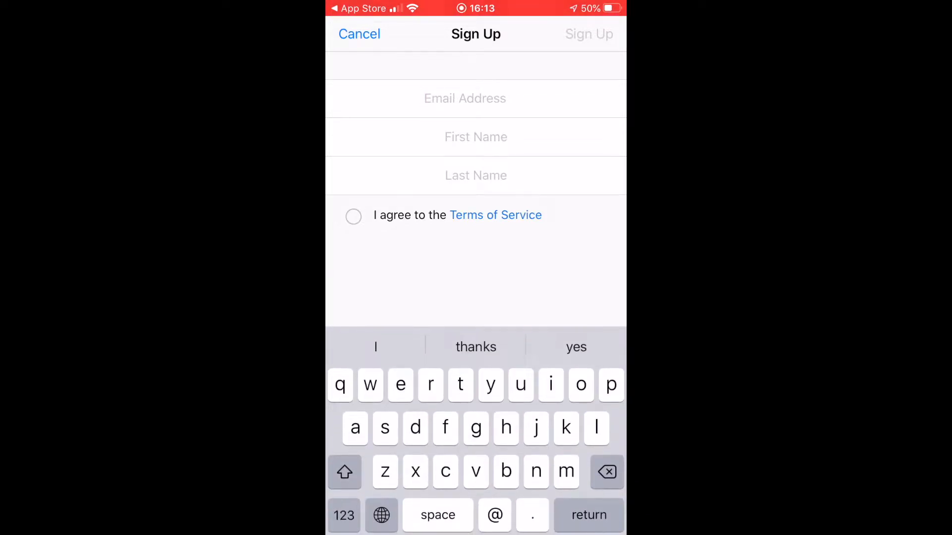
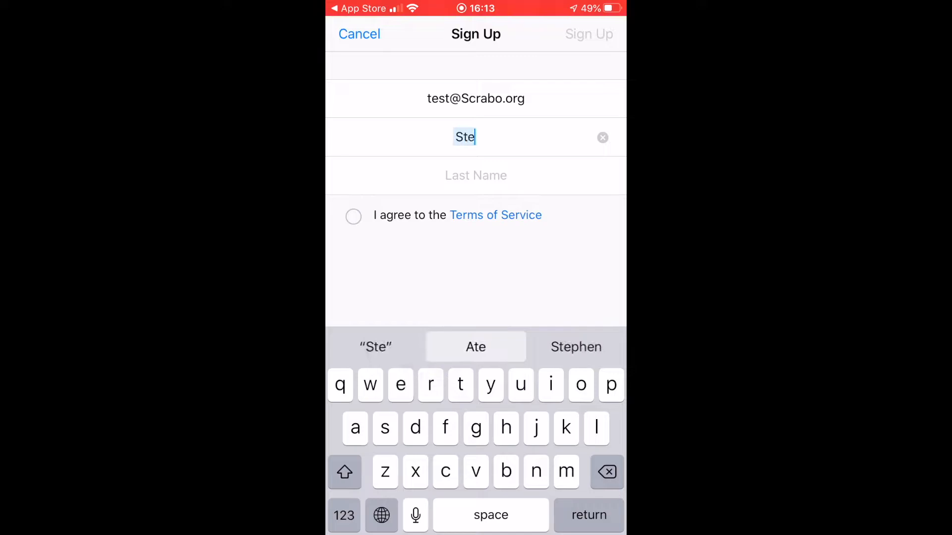
{"action": "left_click", "coordinate": [575, 347]}
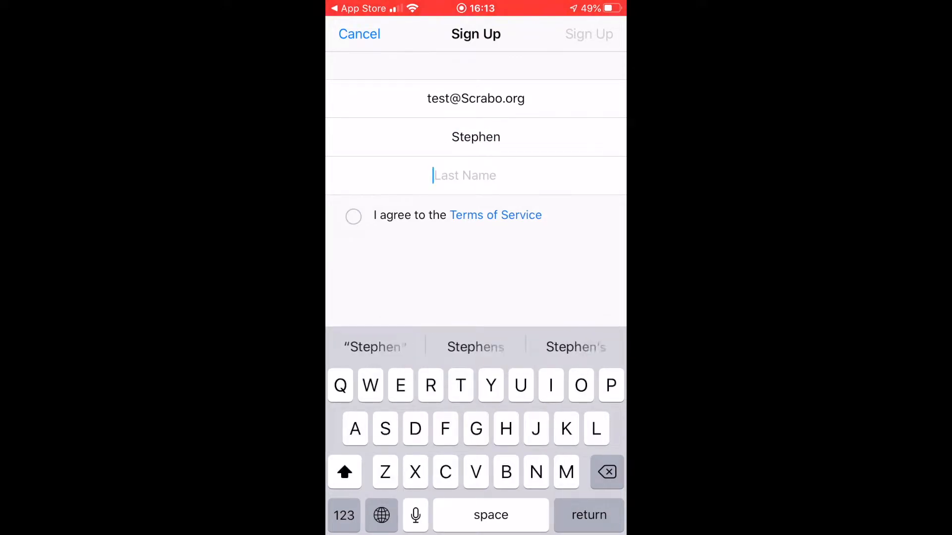
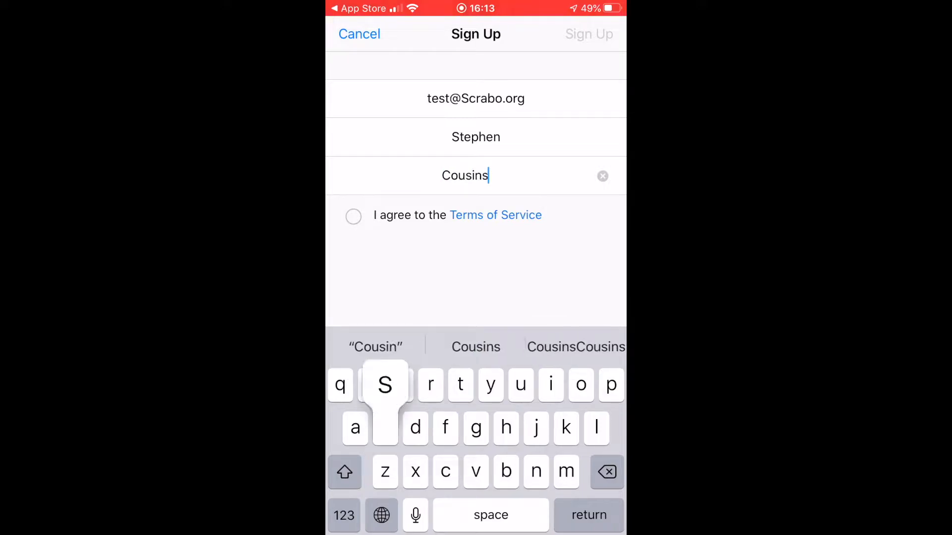
Accept the Terms of Service, submit the sign-up and acknowledge the confirmation email notice
{"action": "left_click", "coordinate": [353, 217]}
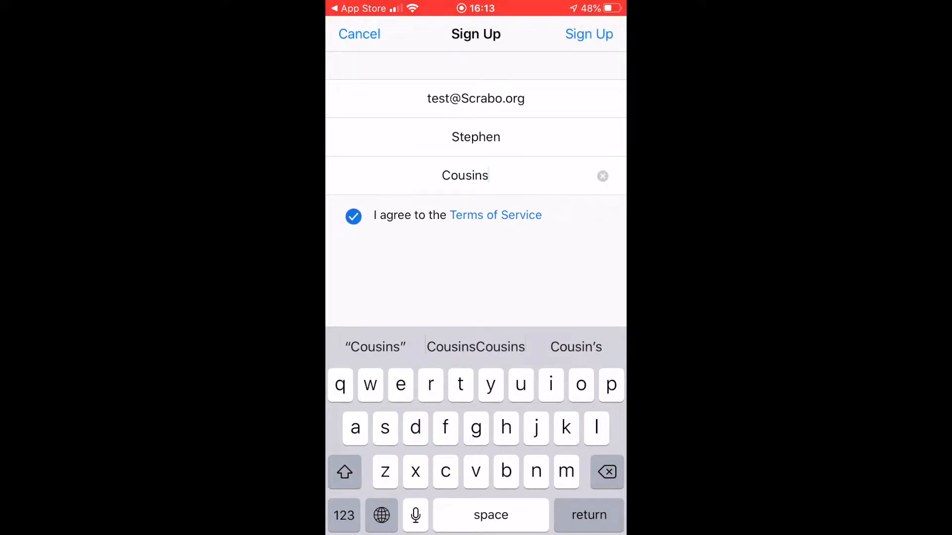
{"action": "left_click", "coordinate": [588, 34]}
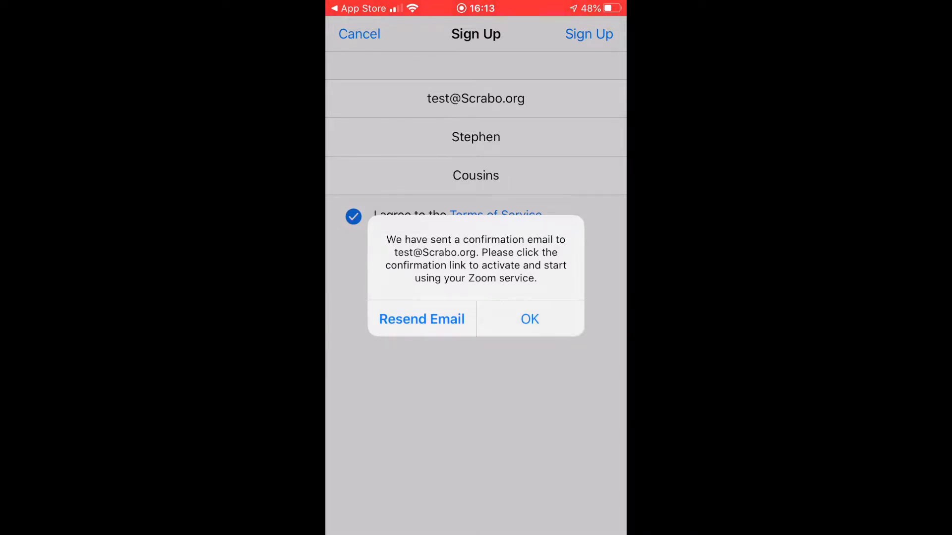
{"action": "left_click", "coordinate": [528, 318]}
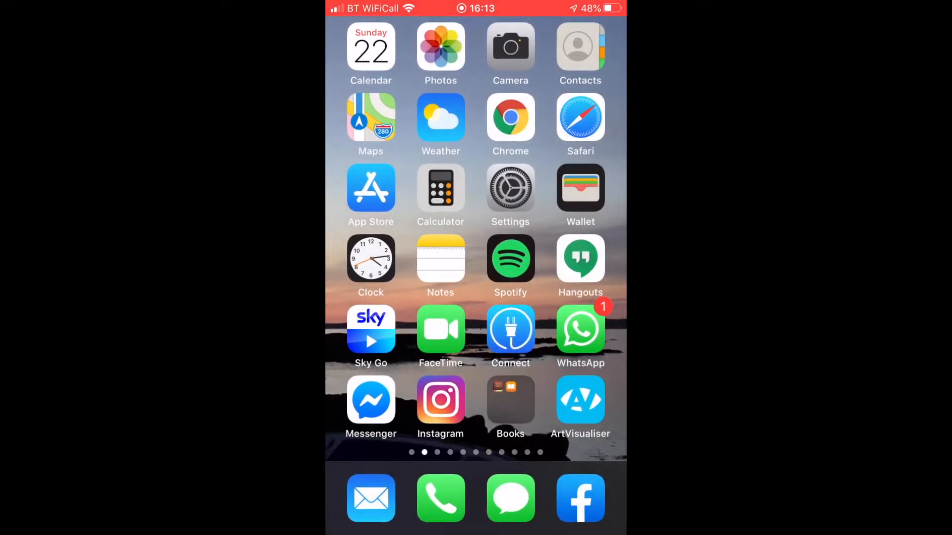
Follow the activation link in the Zoom email and accept the site's cookie notice
{"action": "left_click", "coordinate": [371, 499]}
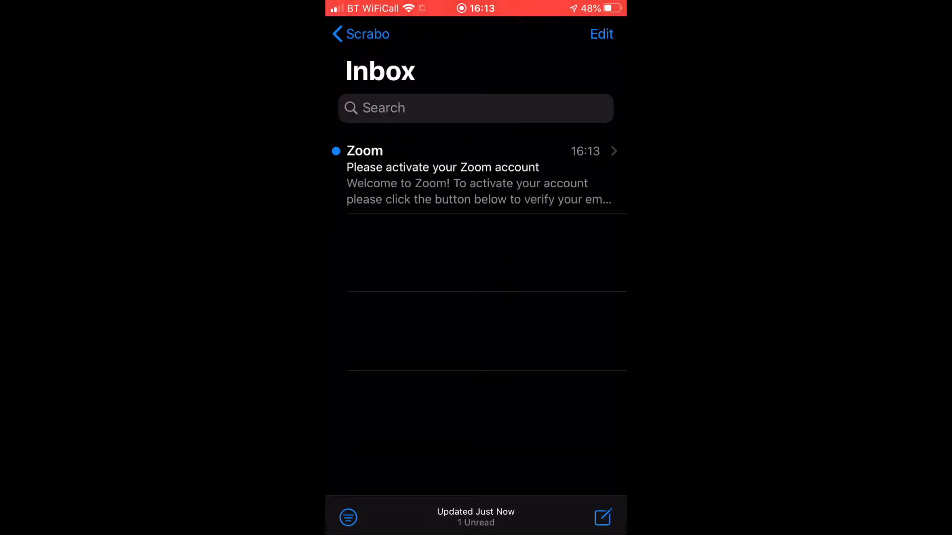
{"action": "left_click", "coordinate": [442, 174]}
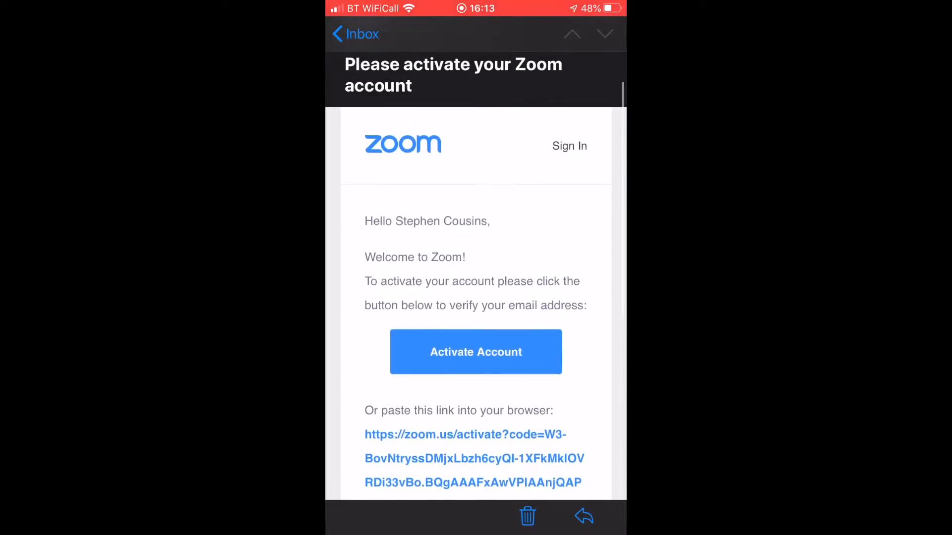
{"action": "left_click", "coordinate": [475, 352]}
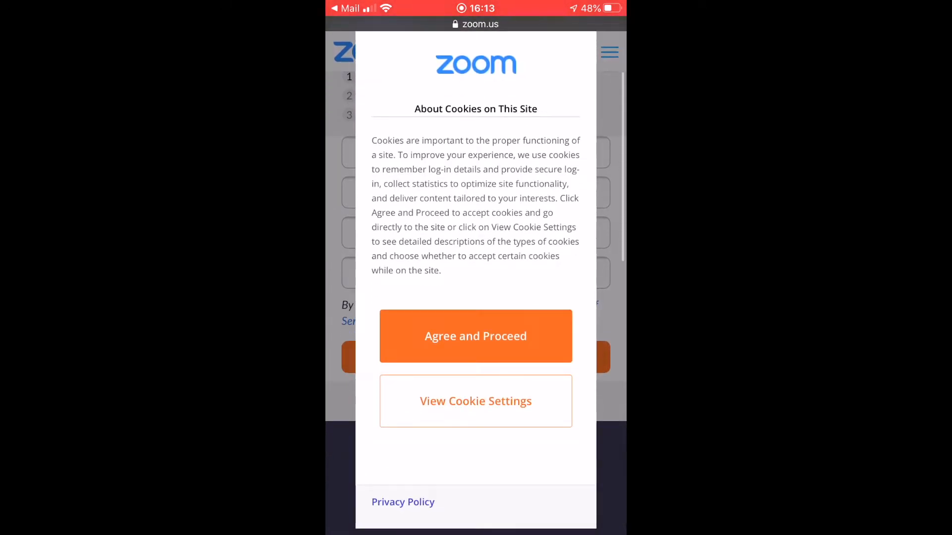
{"action": "left_click", "coordinate": [475, 336]}
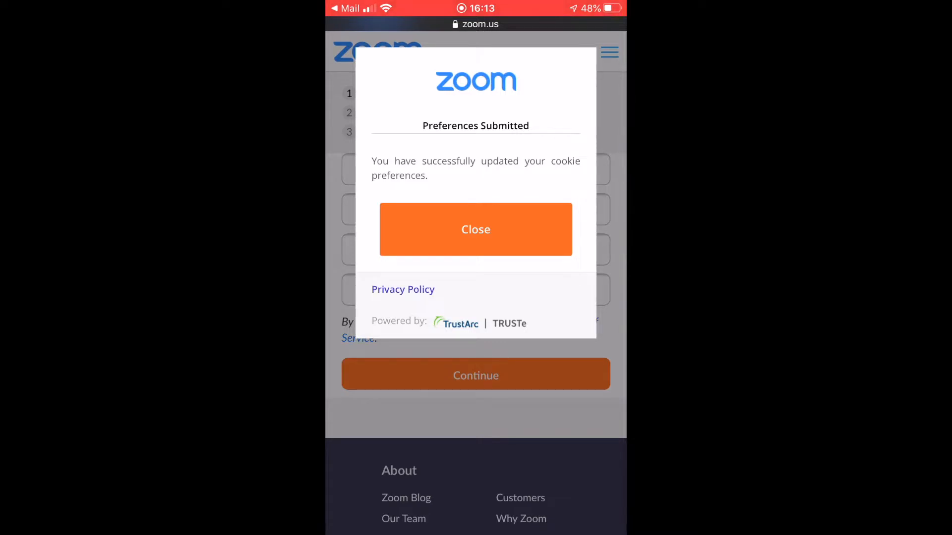
{"action": "left_click", "coordinate": [474, 229]}
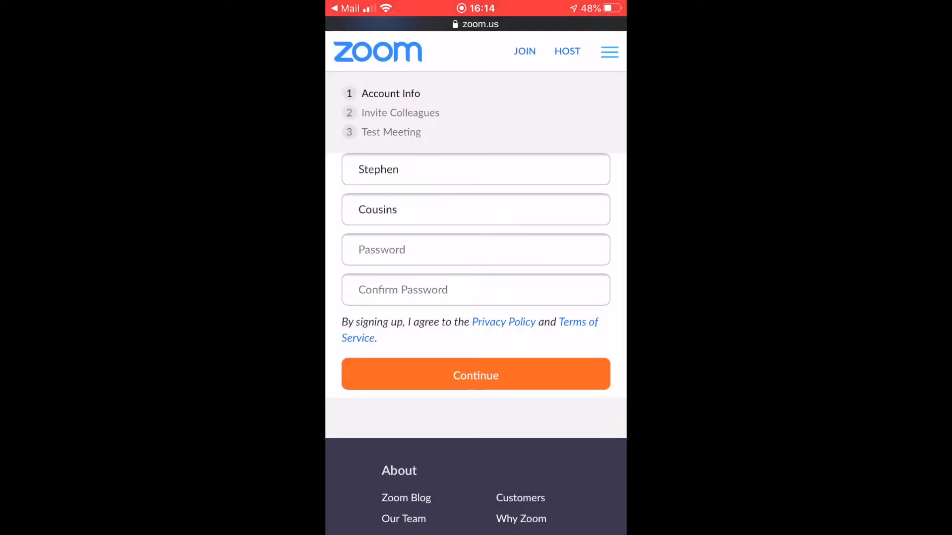
Choose My Own Password and enter and confirm the account password
{"action": "left_click", "coordinate": [475, 249]}
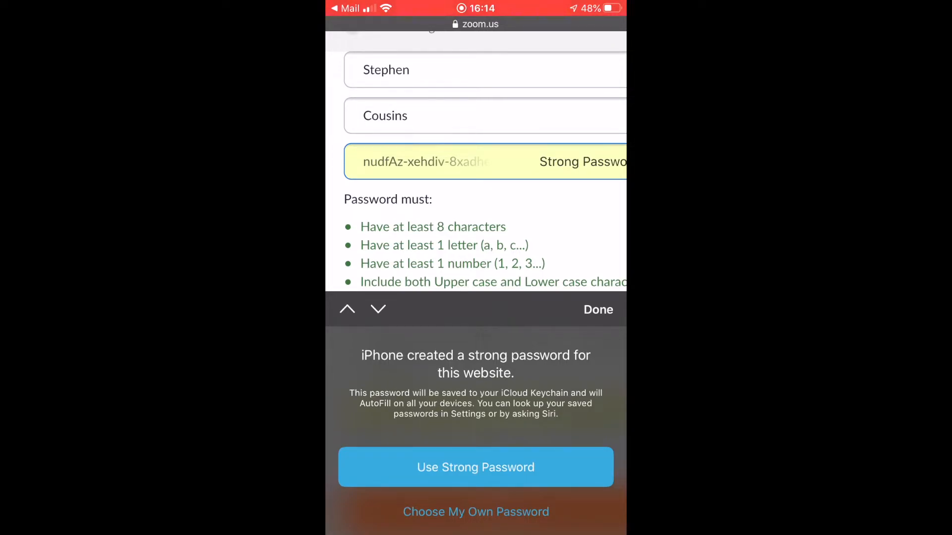
{"action": "left_click", "coordinate": [475, 511]}
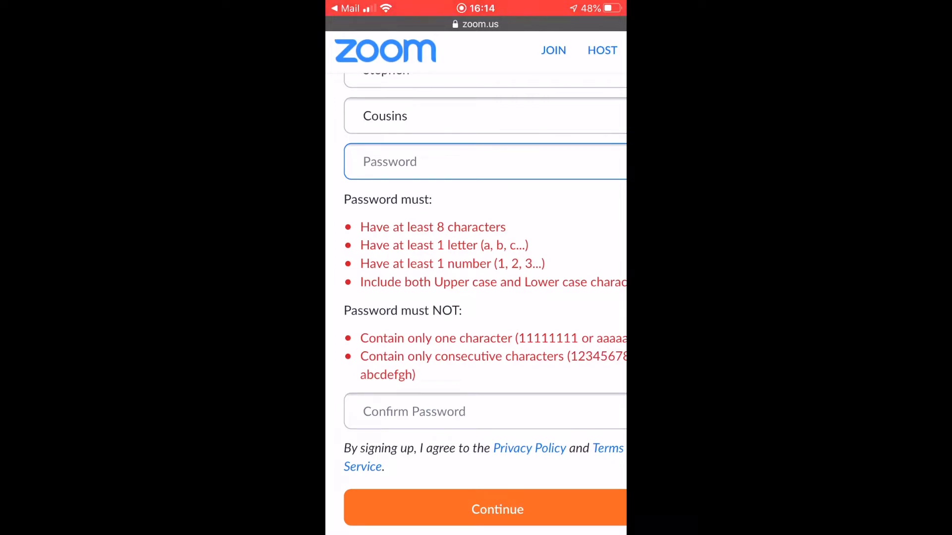
{"action": "left_click", "coordinate": [485, 162]}
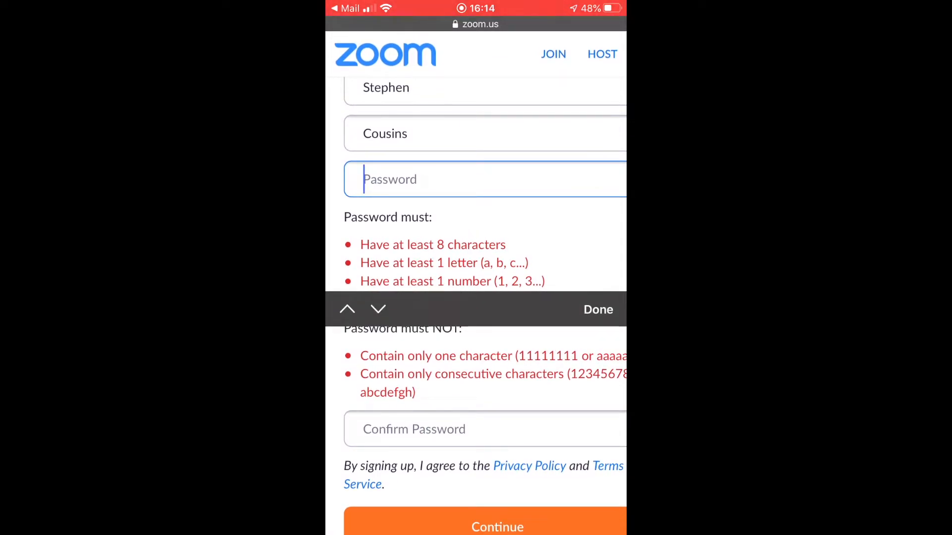
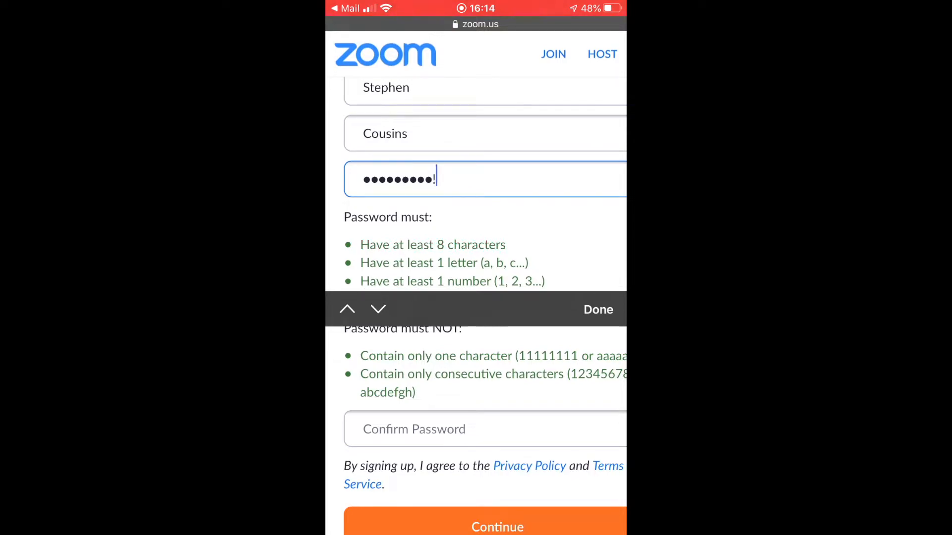
{"action": "scroll", "scroll_direction": "down", "scroll_amount": 3}
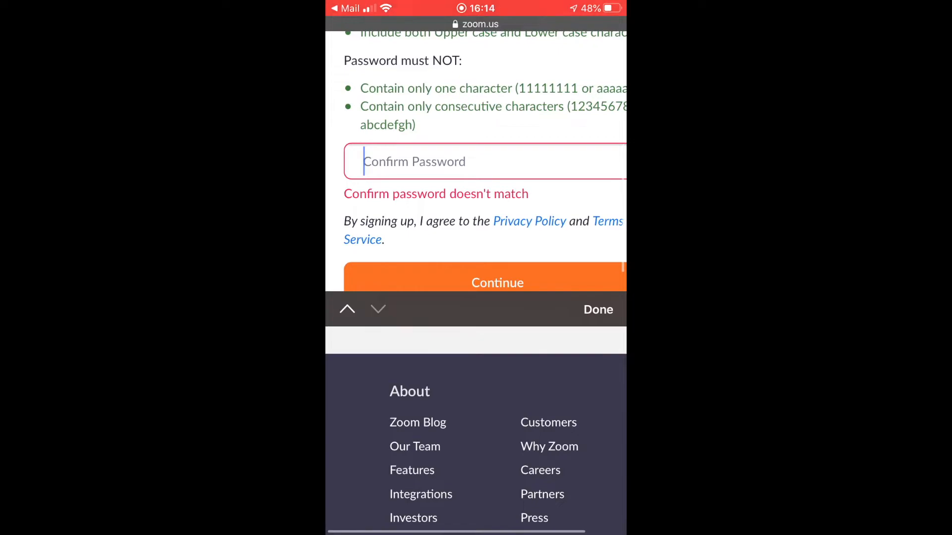
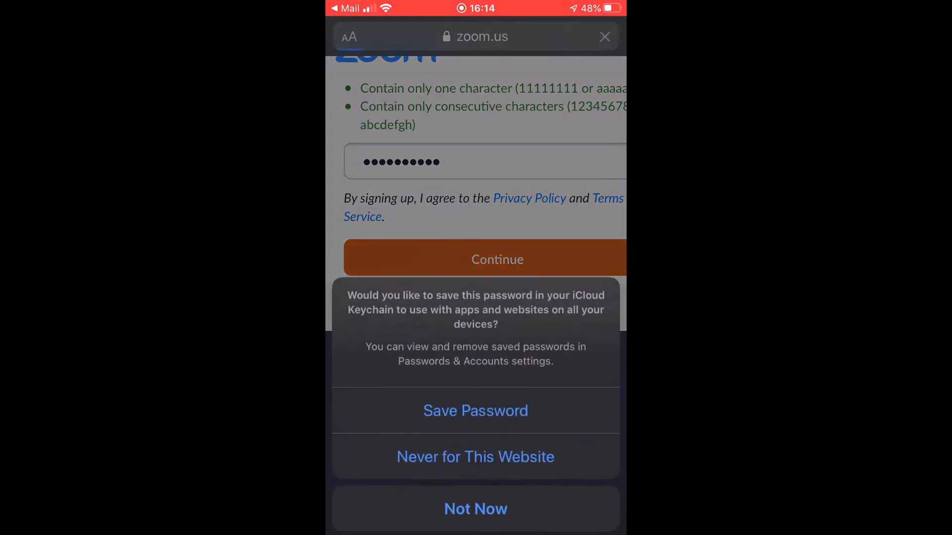
Decline saving the password to the keychain and return to the home screen
{"action": "left_click", "coordinate": [484, 259]}
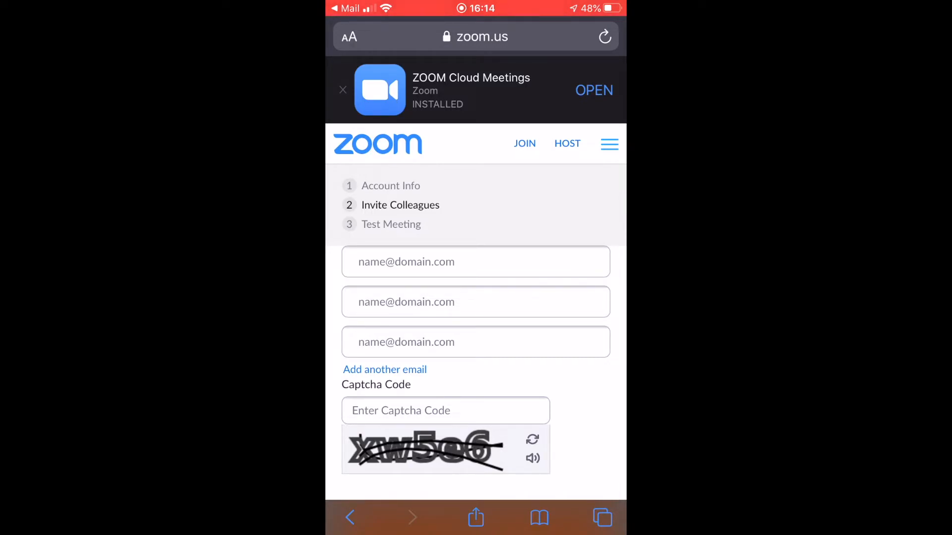
{"action": "key", "text": "home"}
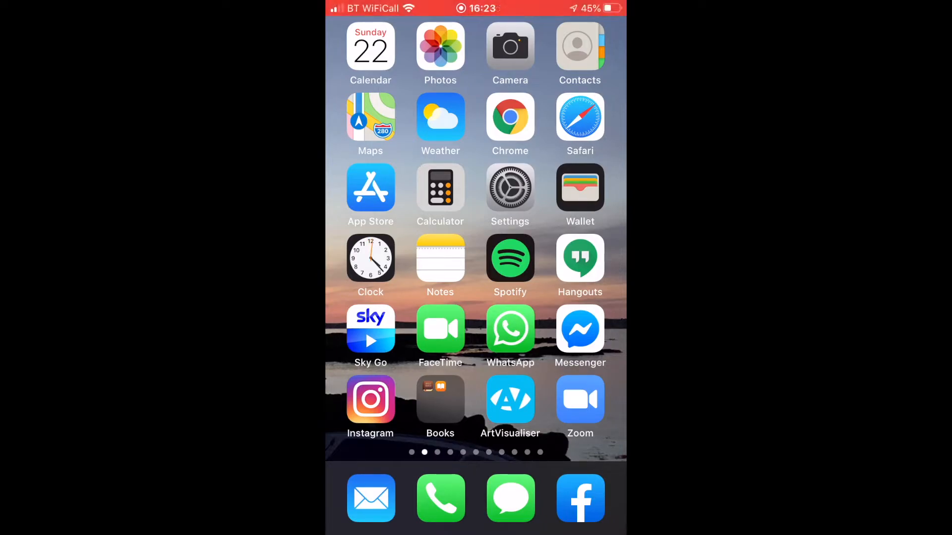
Sign in to the Zoom app with the new account's email address and password
{"action": "left_click", "coordinate": [580, 399]}
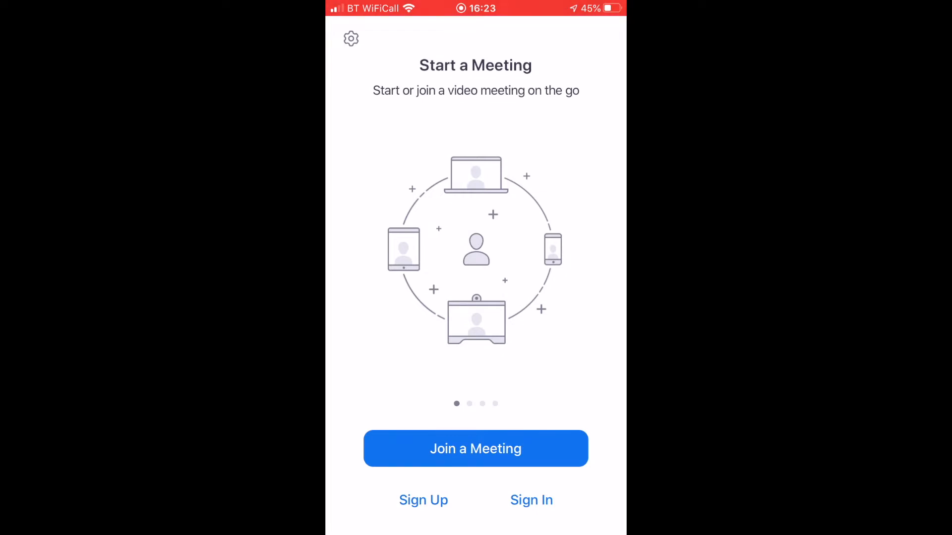
{"action": "left_click", "coordinate": [530, 500]}
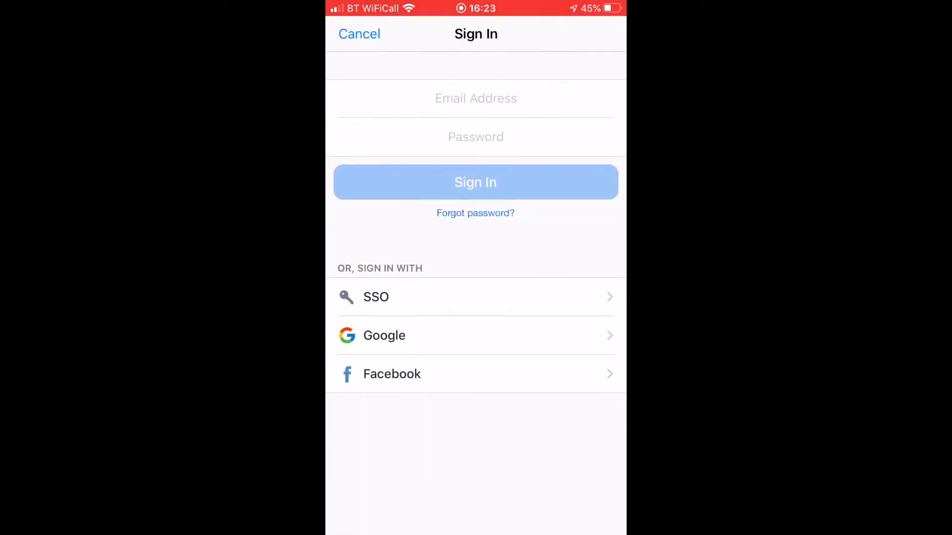
{"action": "left_click", "coordinate": [475, 98]}
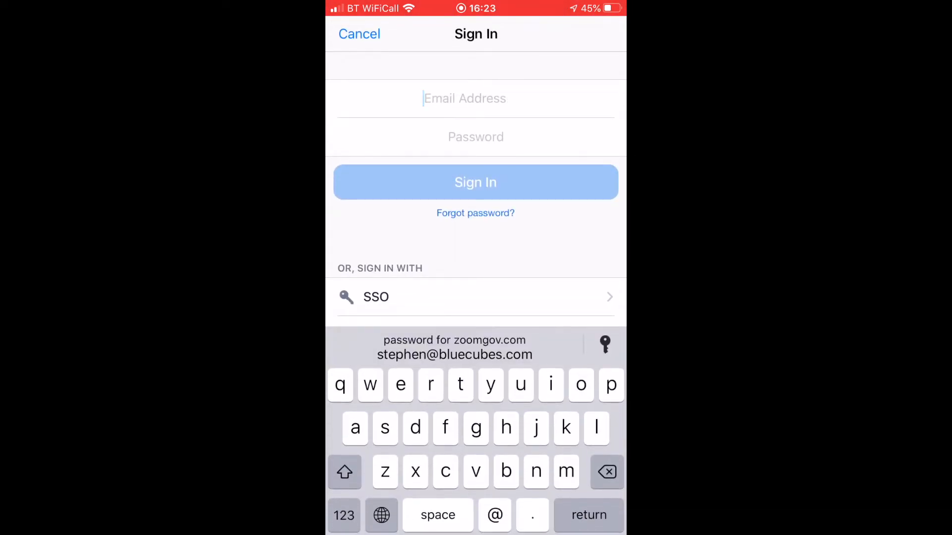
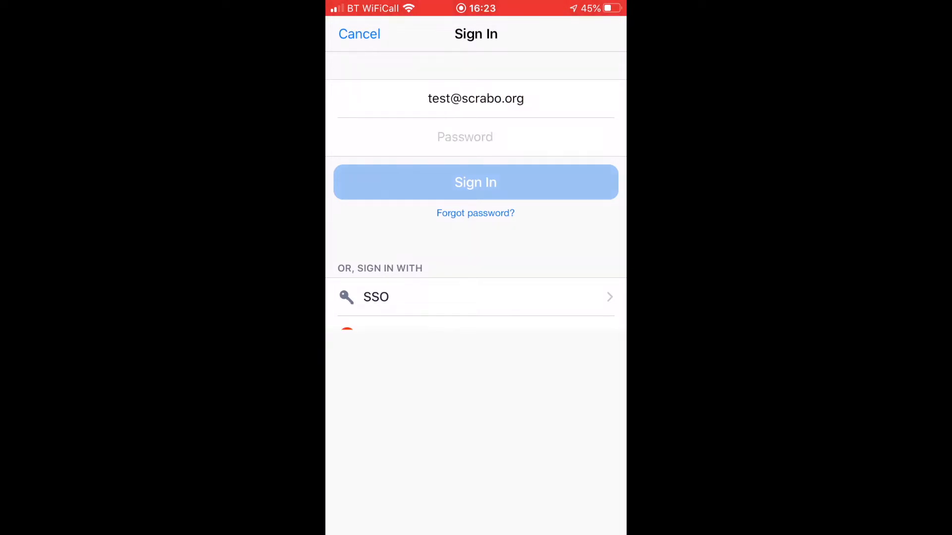
{"action": "left_click", "coordinate": [464, 136]}
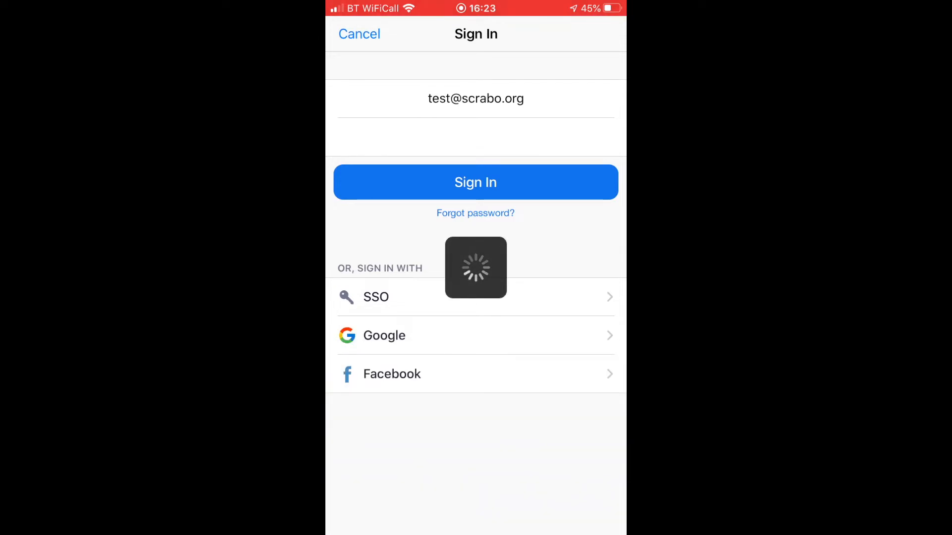
Answer the calendar, Siri and Touch ID prompts and decline saving the password to iCloud Keychain
{"action": "left_click", "coordinate": [475, 182]}
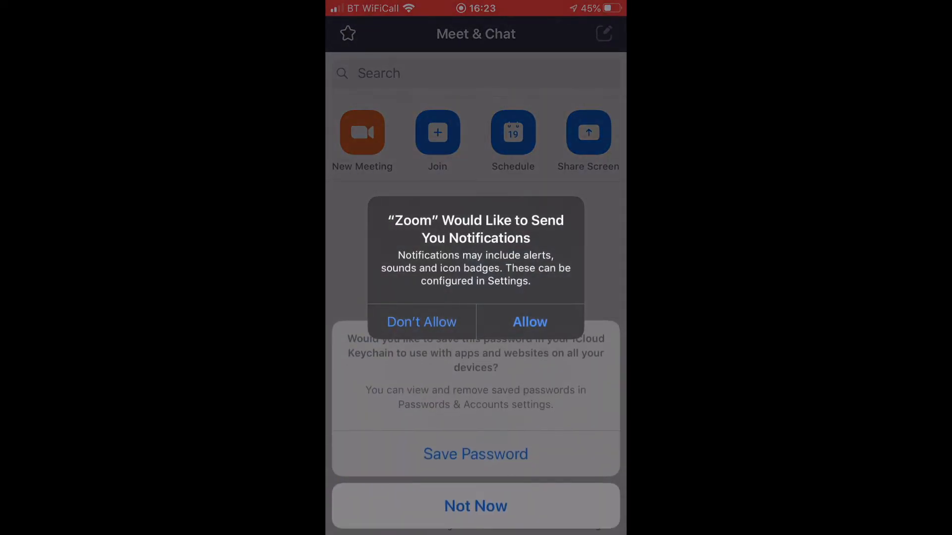
{"action": "left_click", "coordinate": [529, 322]}
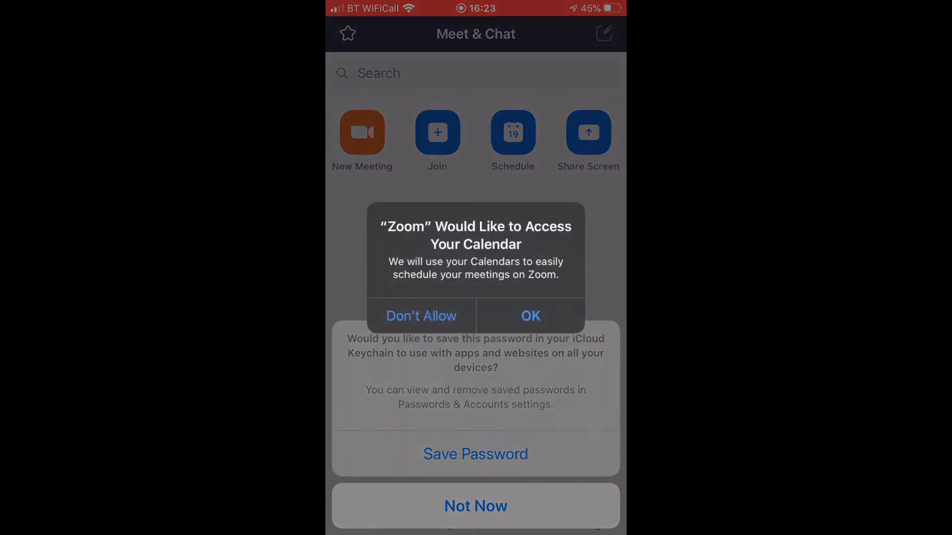
{"action": "left_click", "coordinate": [529, 315]}
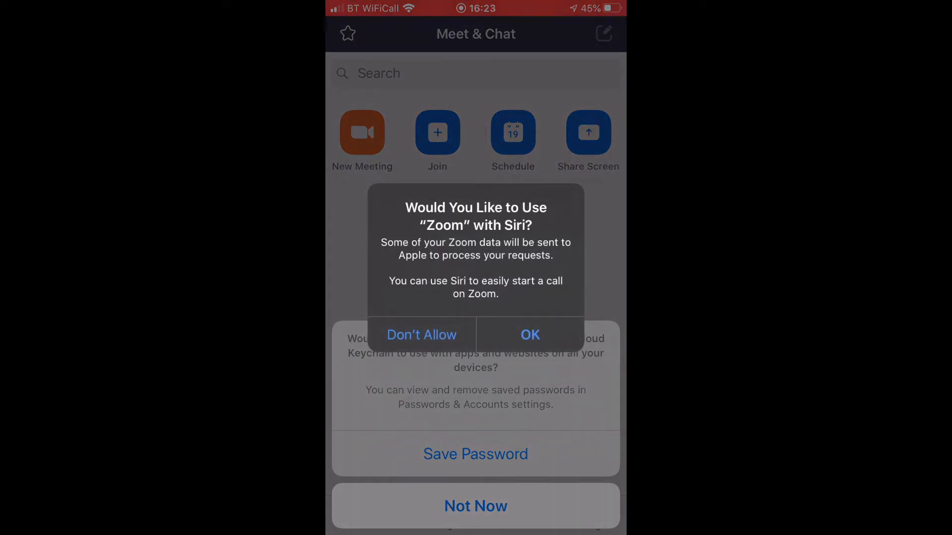
{"action": "left_click", "coordinate": [529, 334]}
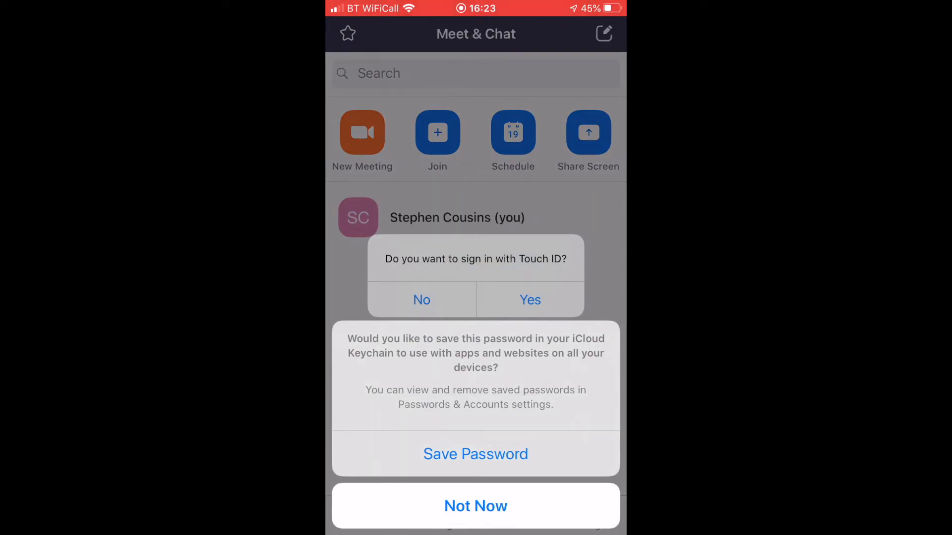
{"action": "left_click", "coordinate": [475, 506]}
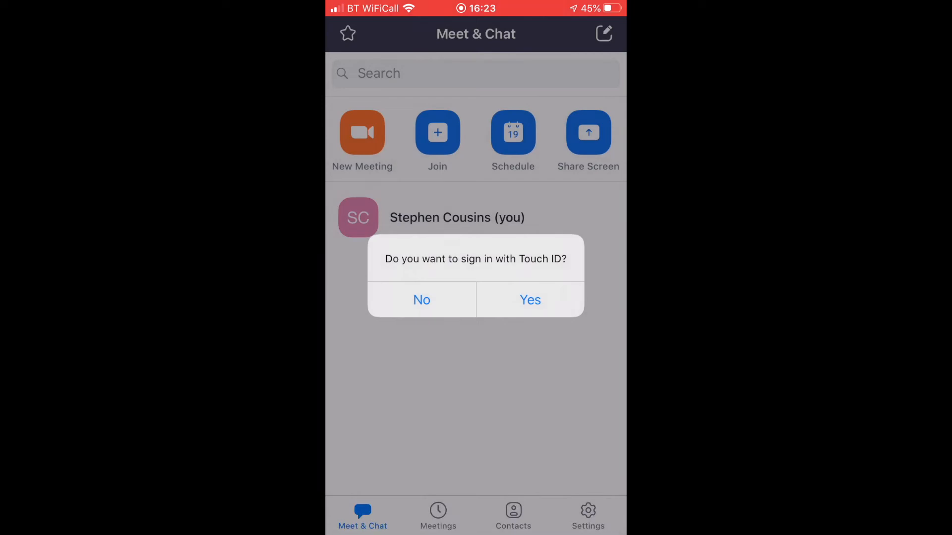
{"action": "left_click", "coordinate": [421, 299]}
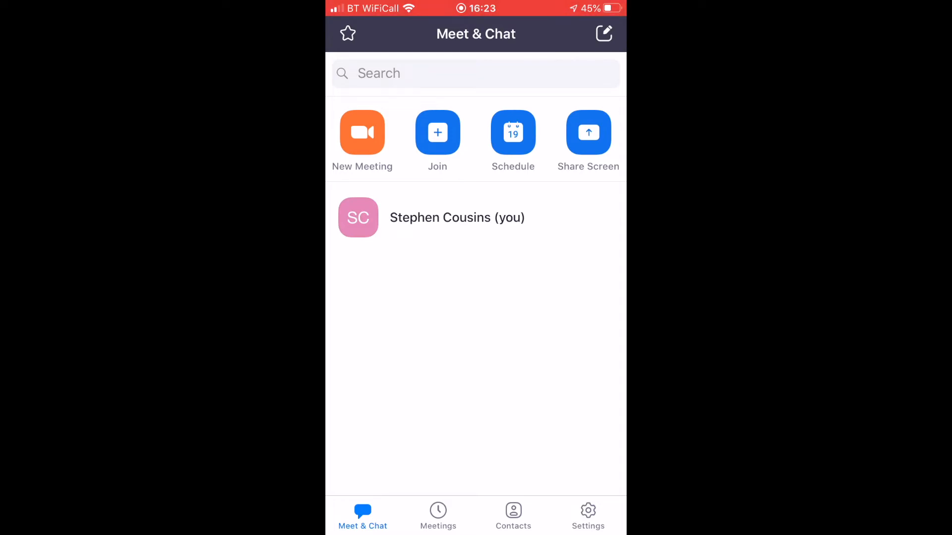
Enter the meeting ID on the Join a Meeting form and request to join
{"action": "left_click", "coordinate": [437, 132]}
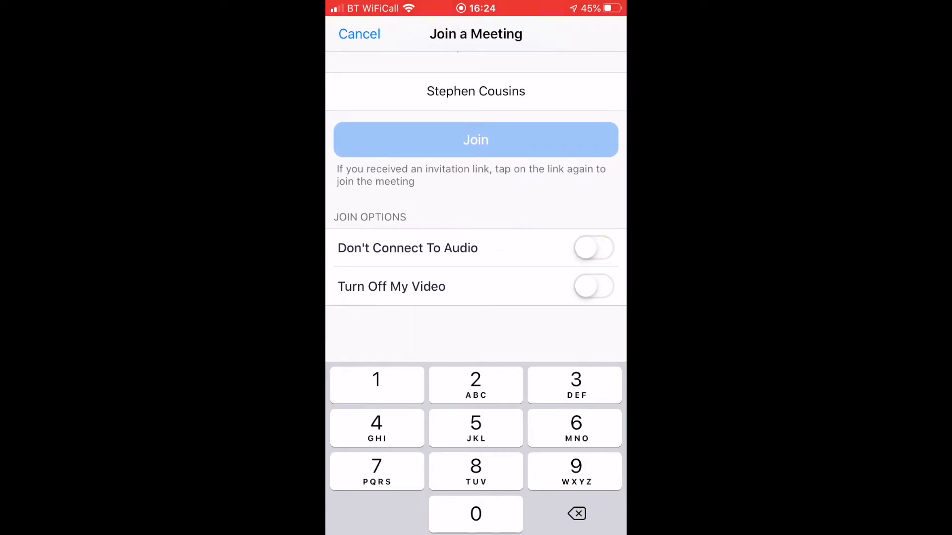
{"action": "left_click", "coordinate": [593, 287]}
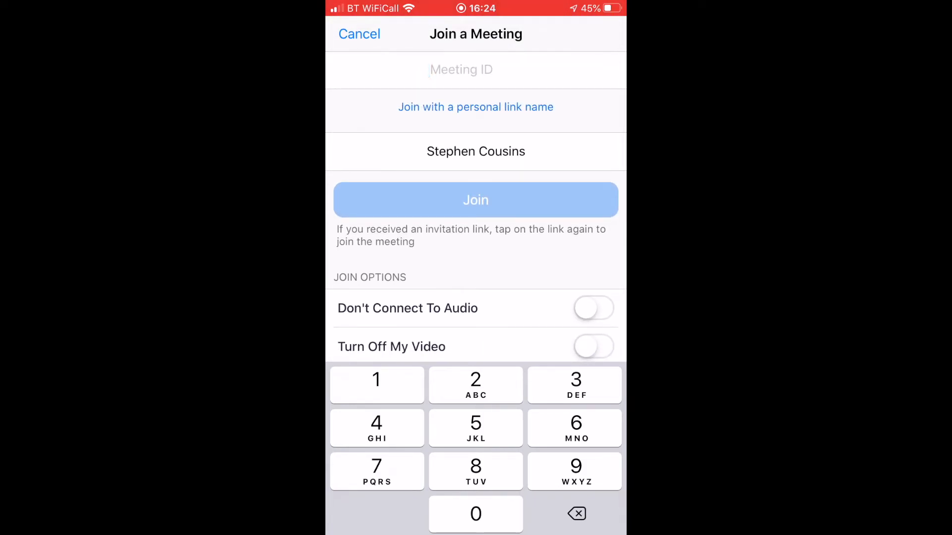
{"action": "left_click", "coordinate": [462, 69]}
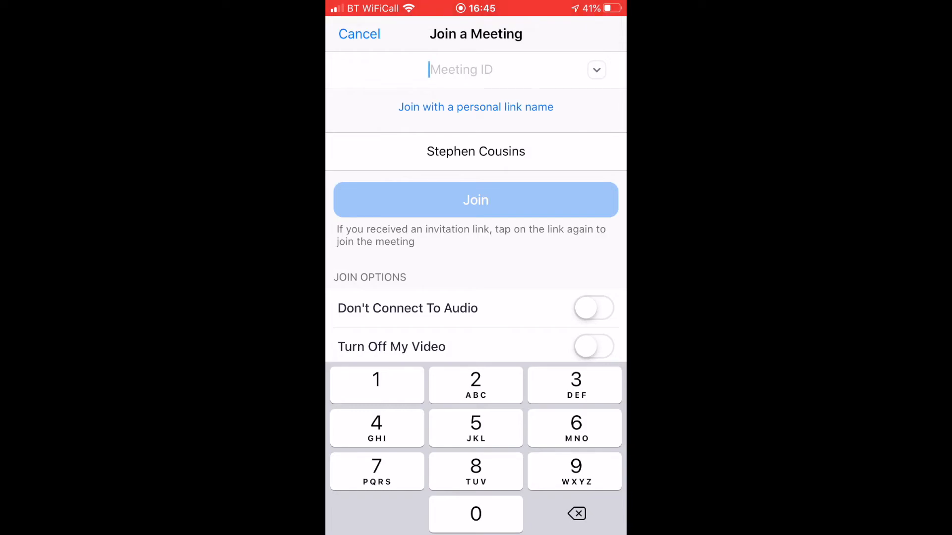
{"action": "left_click", "coordinate": [377, 471]}
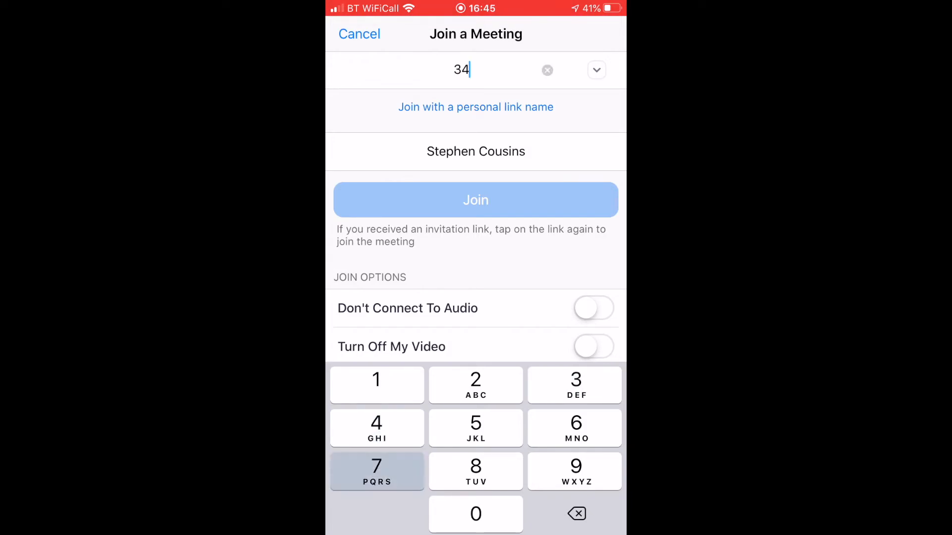
{"action": "left_click", "coordinate": [377, 472]}
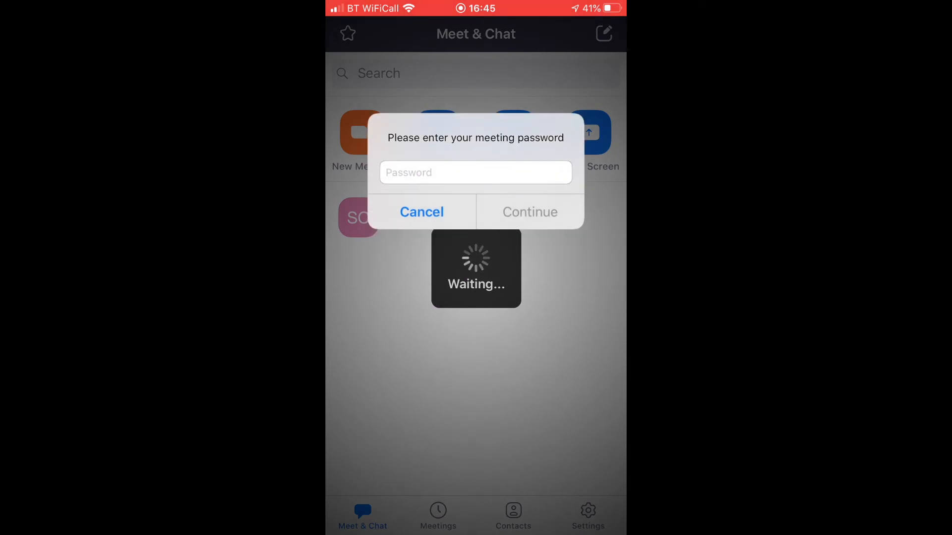
Submit the meeting password, allow camera access and join meeting 347-921-475 with video
{"action": "left_click", "coordinate": [475, 173]}
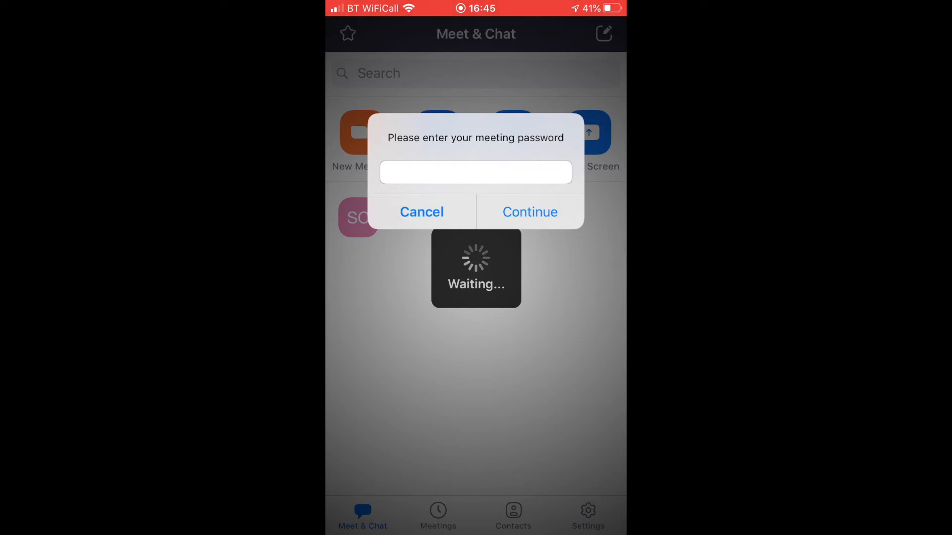
{"action": "left_click", "coordinate": [420, 212]}
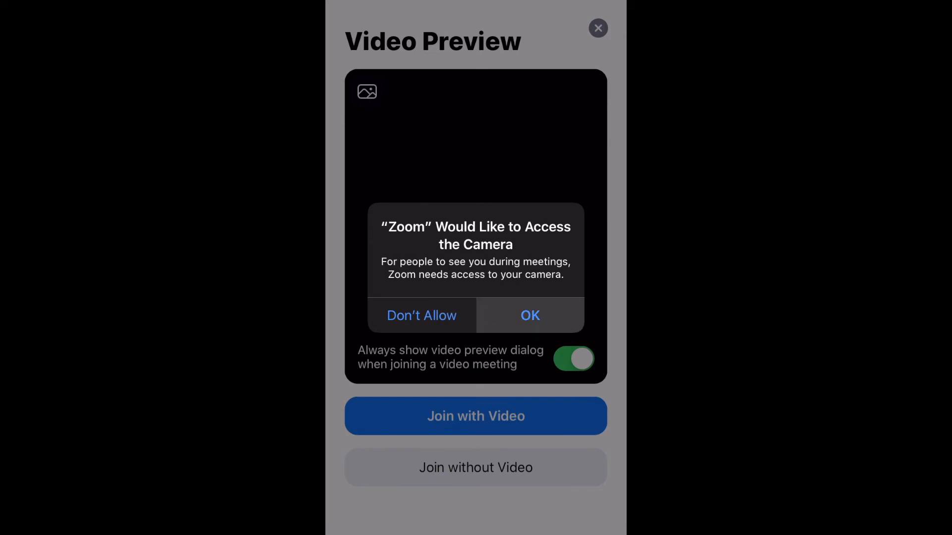
{"action": "left_click", "coordinate": [529, 315]}
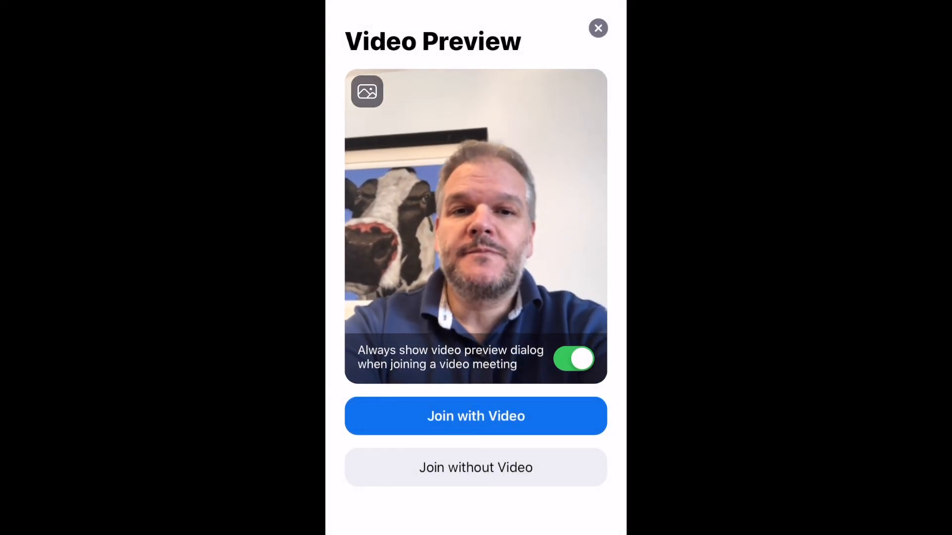
{"action": "left_click", "coordinate": [475, 416]}
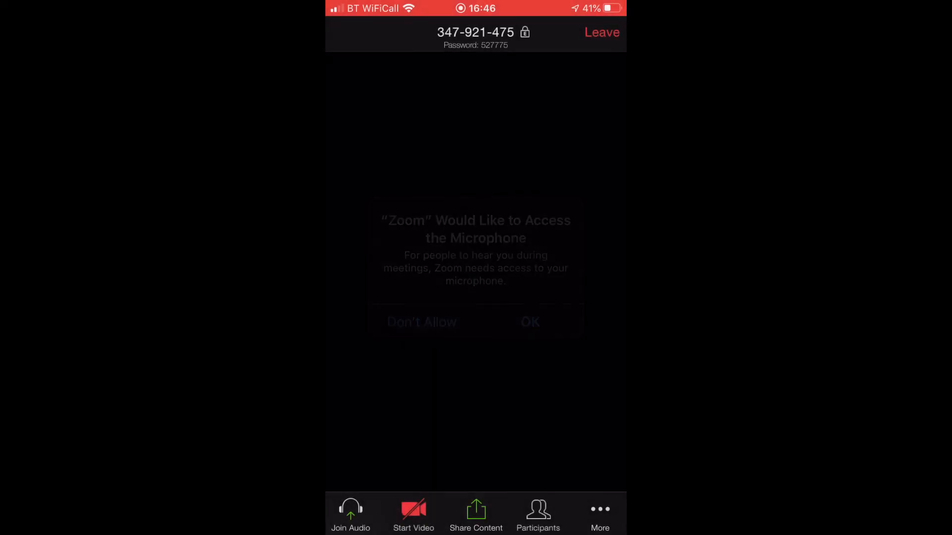
Allow microphone access and connect meeting audio via Call using Internet Audio
{"action": "left_click", "coordinate": [529, 321]}
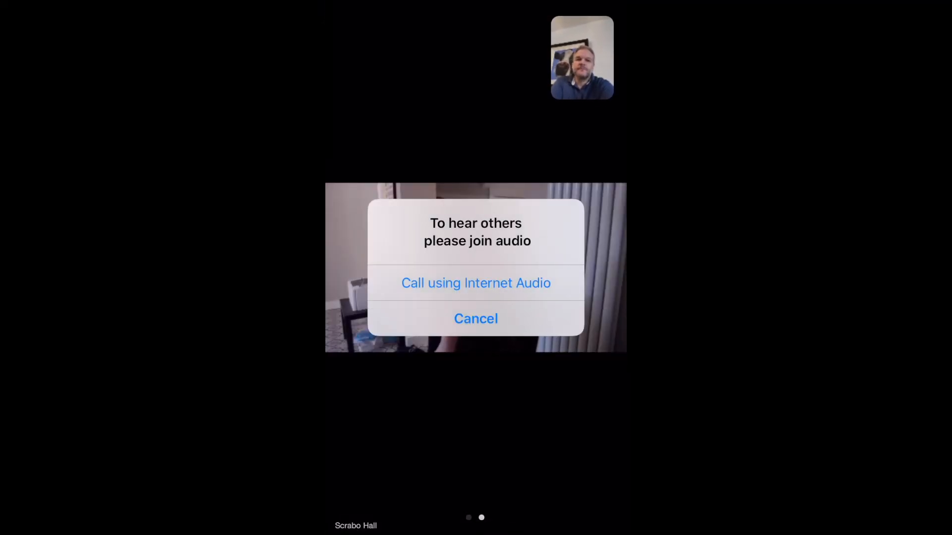
{"action": "left_click", "coordinate": [476, 283]}
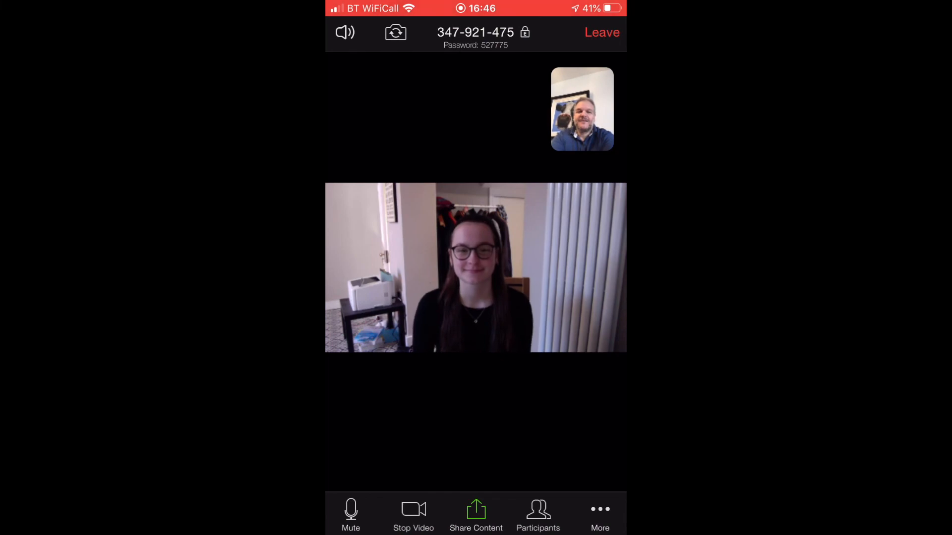
Toggle video and microphone off and back on, then request to leave the meeting
{"action": "left_click", "coordinate": [412, 513]}
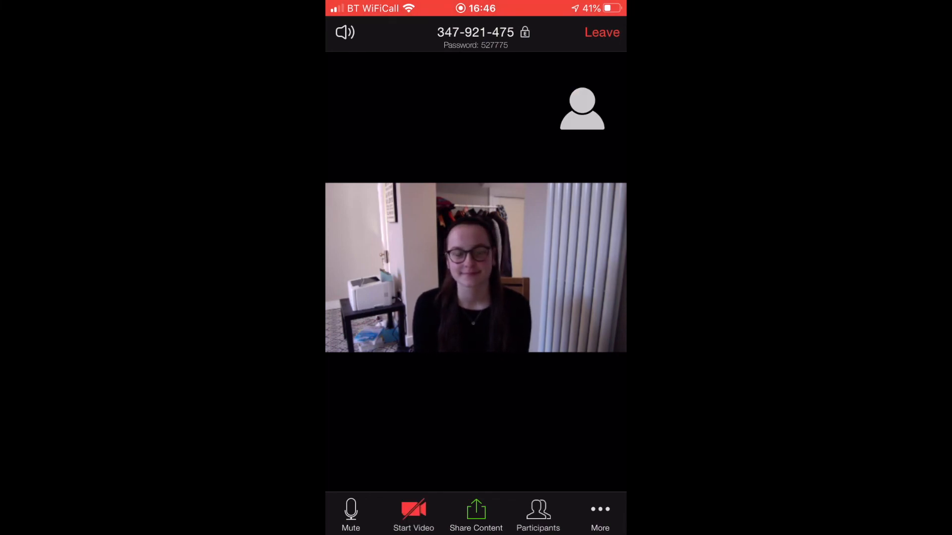
{"action": "left_click", "coordinate": [414, 515]}
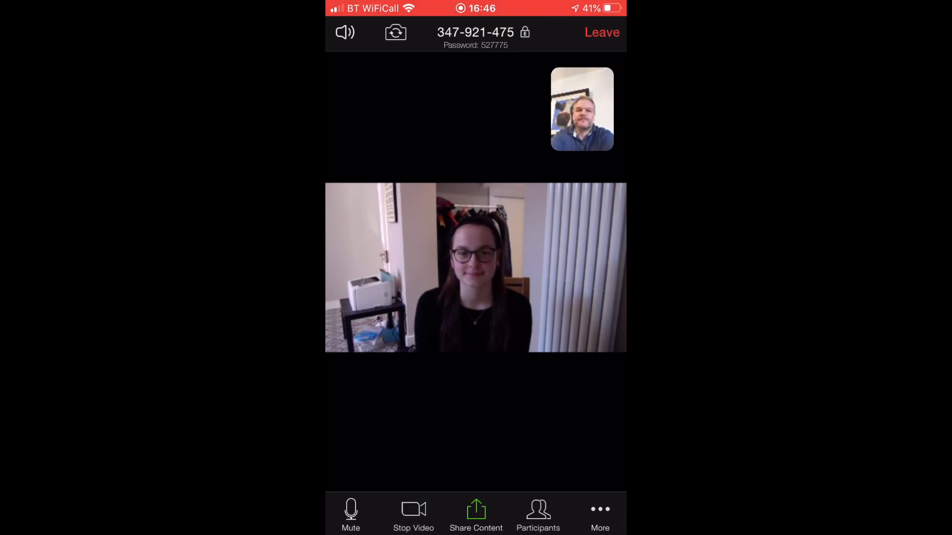
{"action": "left_click", "coordinate": [350, 512]}
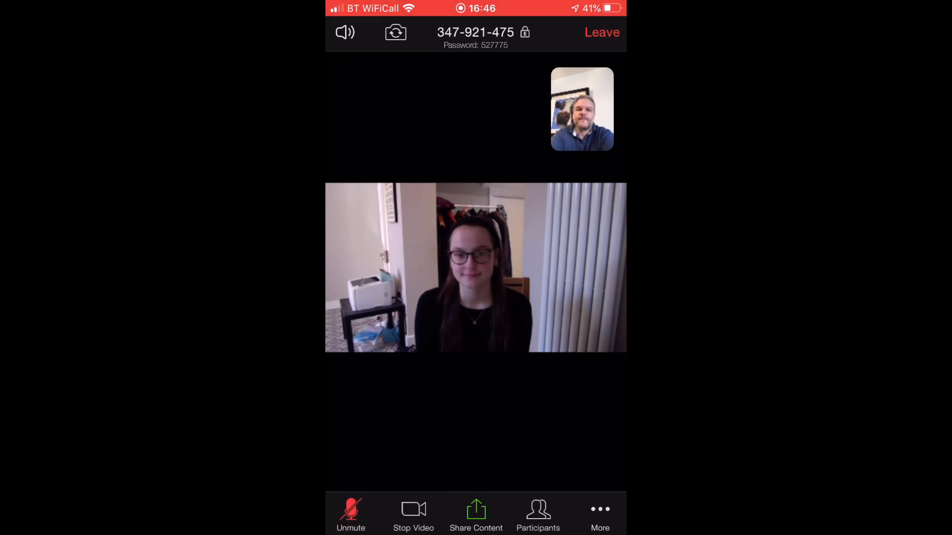
{"action": "left_click", "coordinate": [350, 513]}
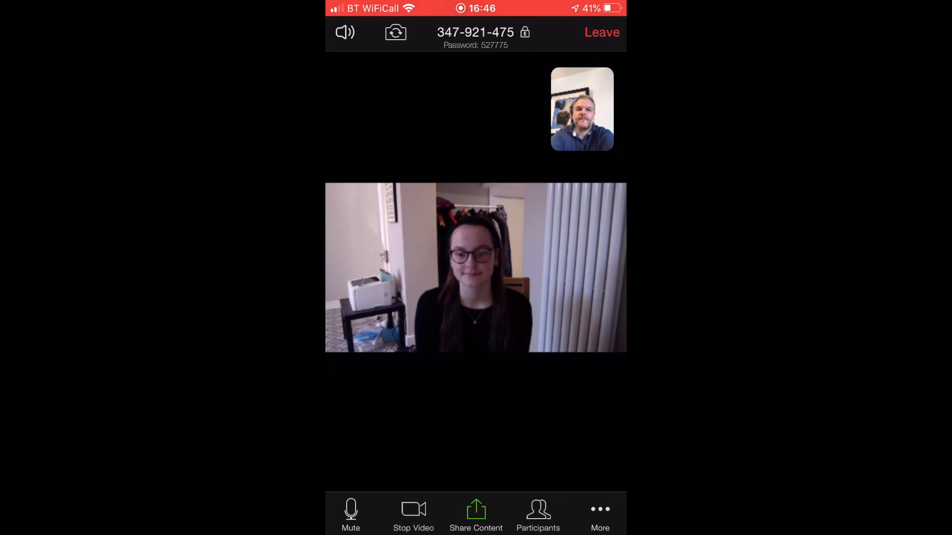
{"action": "left_click", "coordinate": [601, 31]}
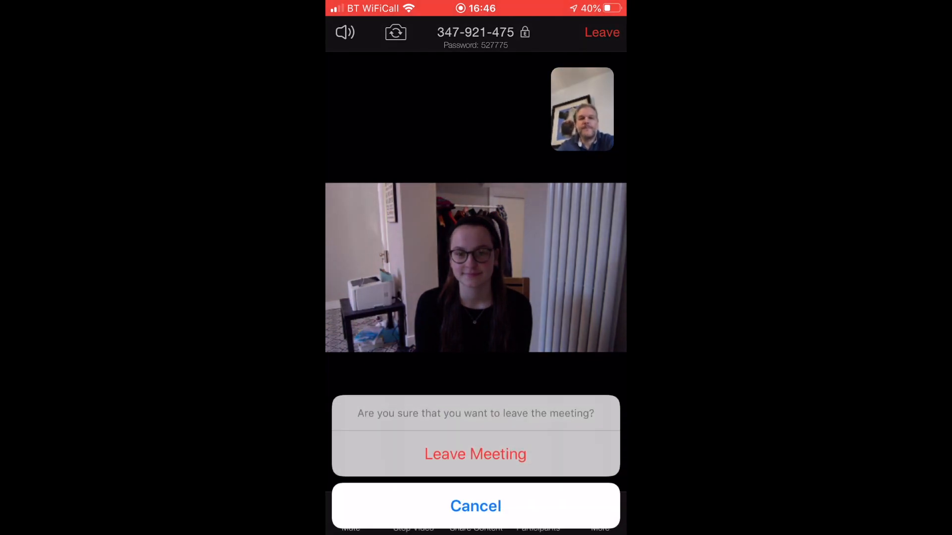